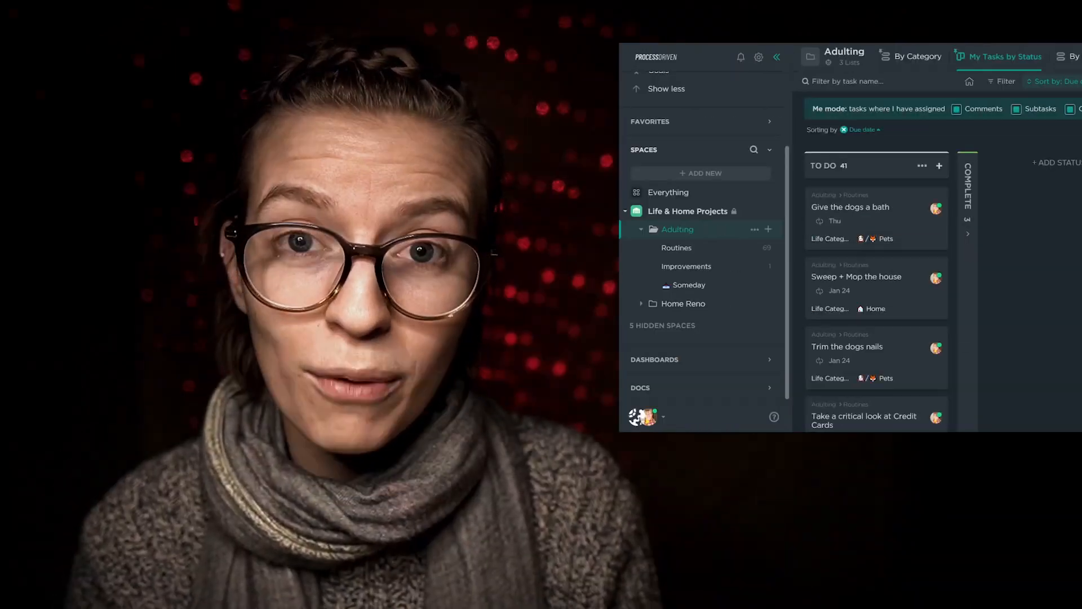
mouse_move(687, 211)
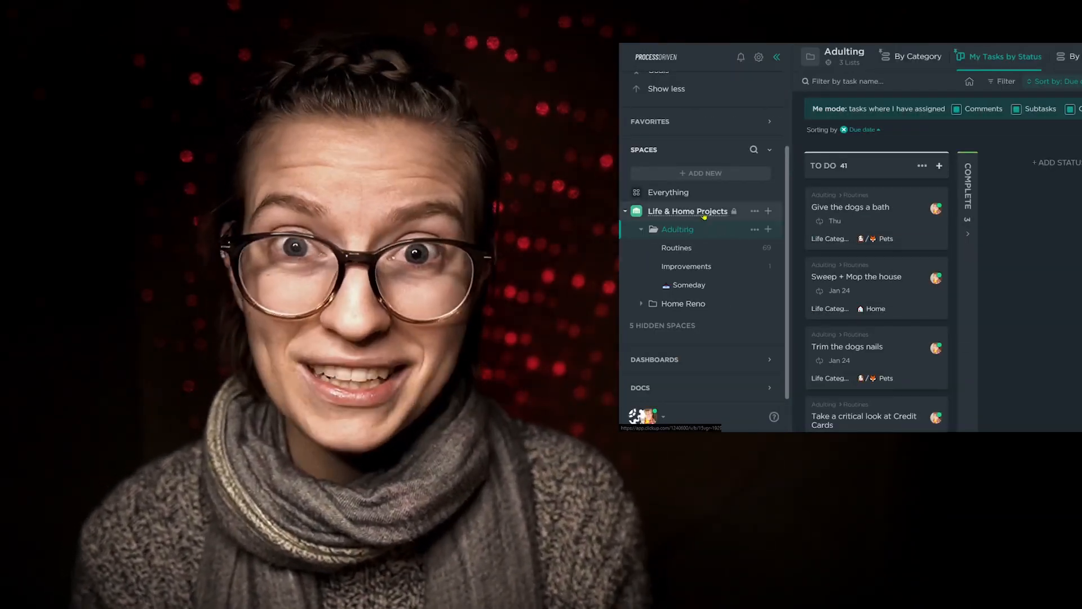